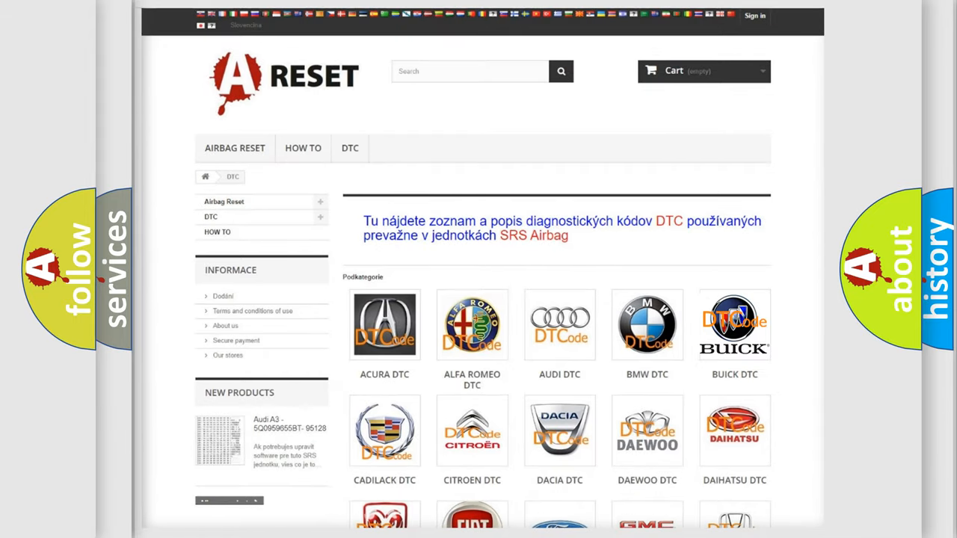
Step: Browse the Buick DTC code list from B0002 down to the B1053 codes and back
click(734, 324)
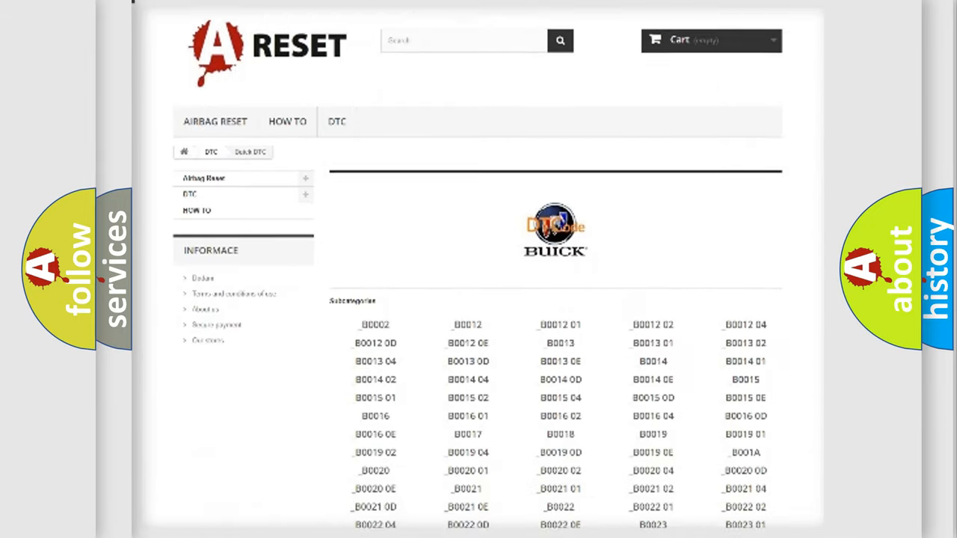
scroll(down, 3)
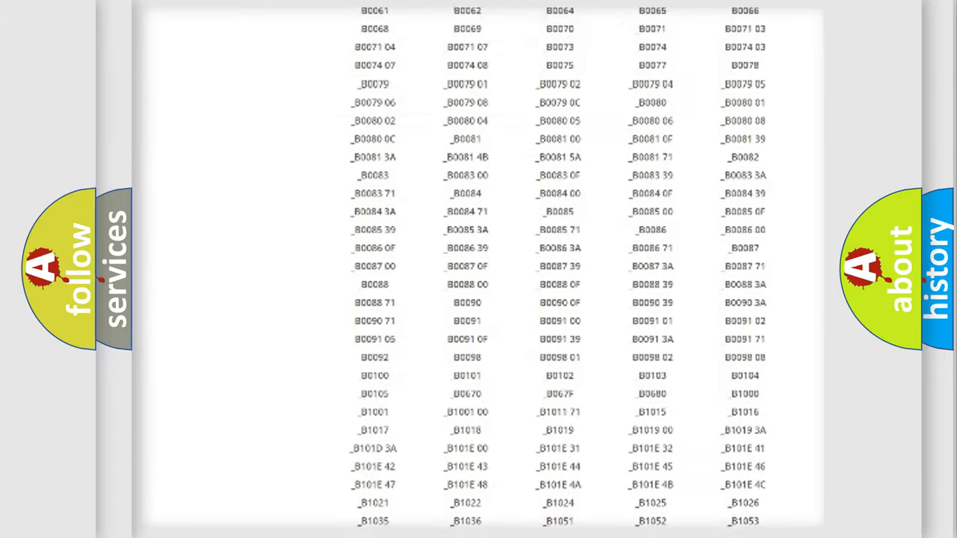
scroll(up, 3)
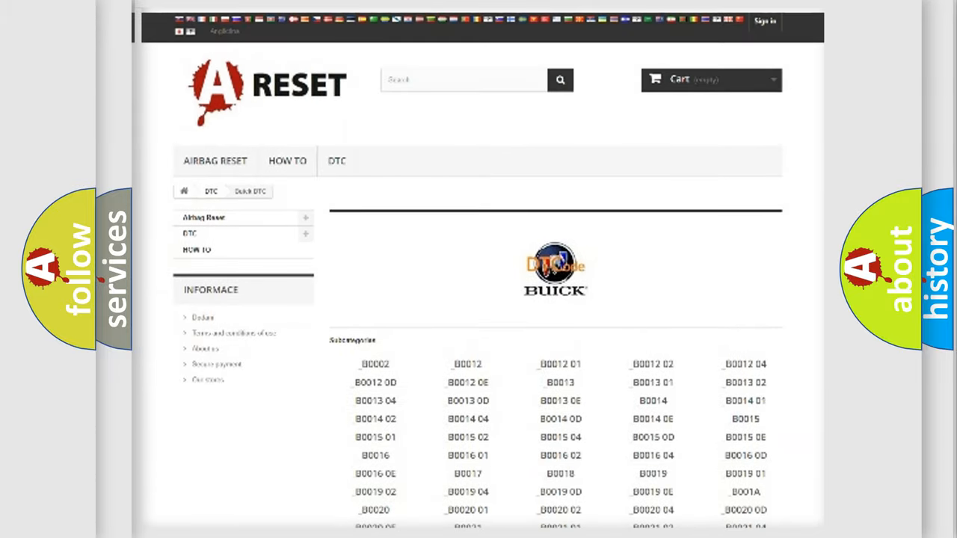